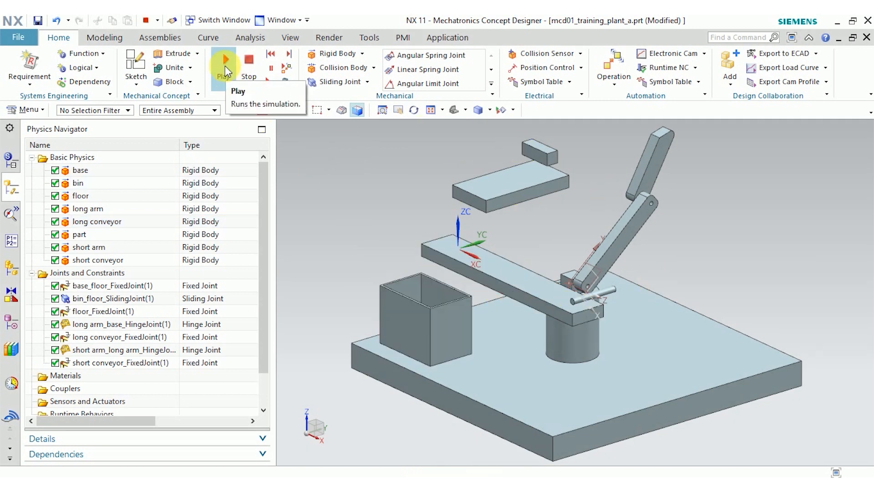
# Run the simulation and watch the arms swing down under gravity with nothing stopping them
pyautogui.click(224, 60)
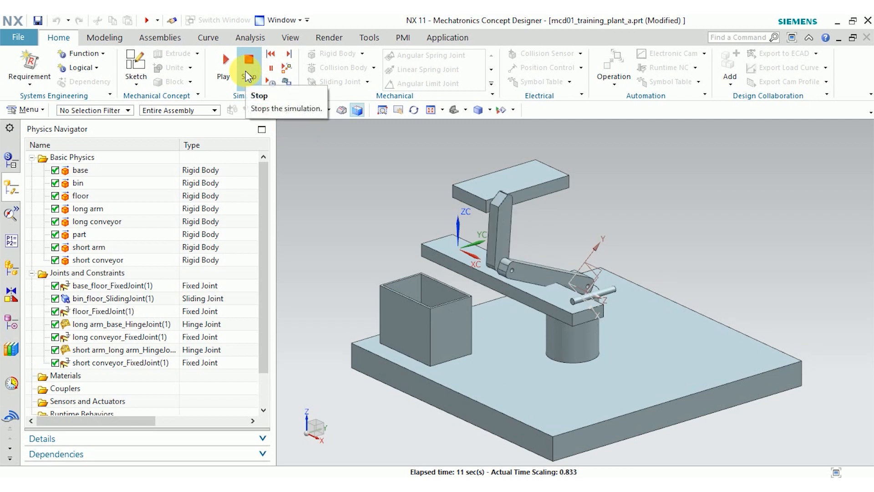
# Stop the simulation so the arms reset to their original raised pose
pyautogui.click(248, 61)
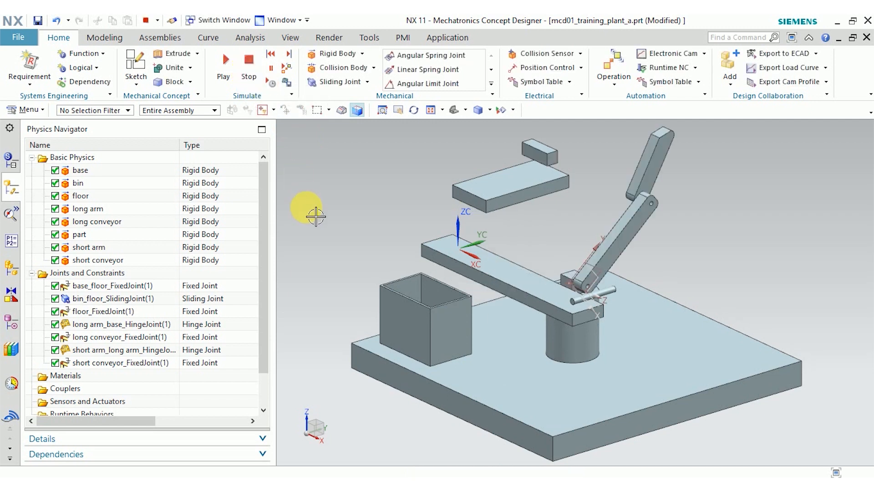
pyautogui.moveTo(314, 203)
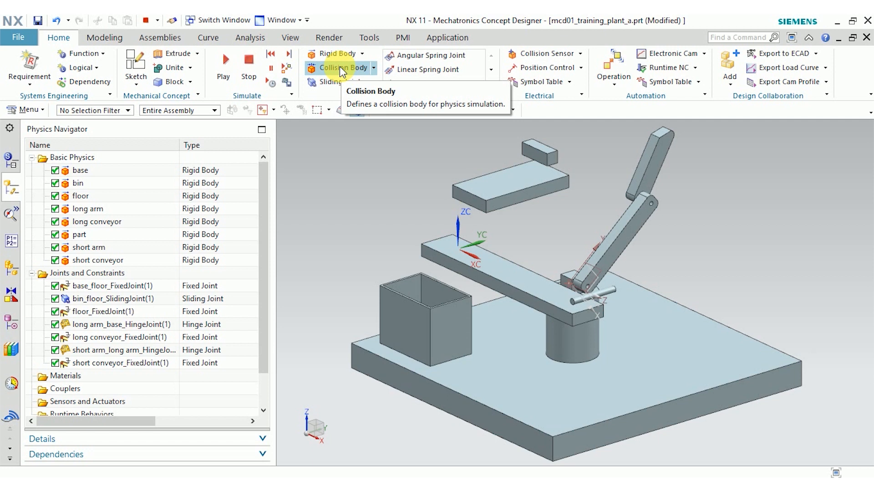
# Begin a Collision Body for the floor plate, keeping Box as its collision shape
pyautogui.click(340, 67)
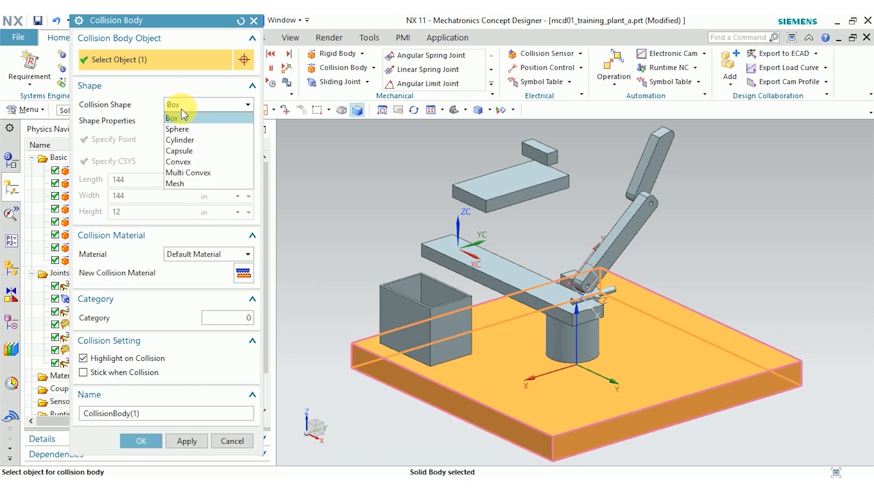
pyautogui.moveTo(195, 183)
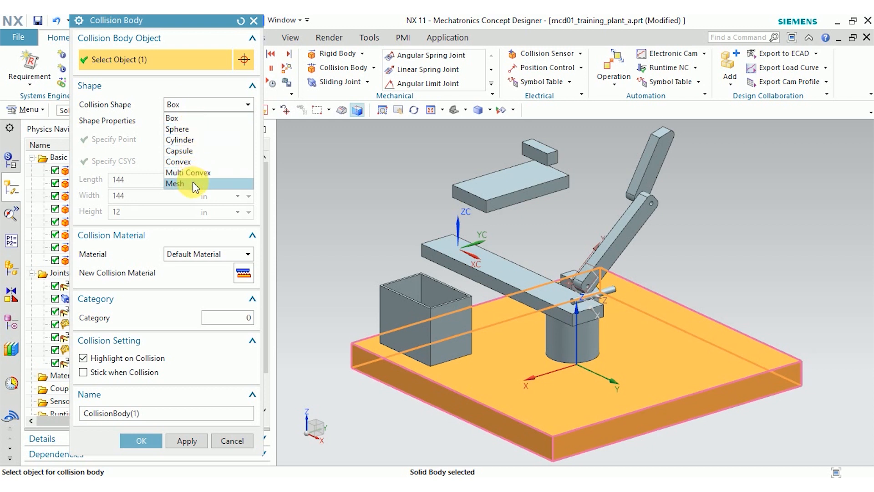
pyautogui.moveTo(197, 165)
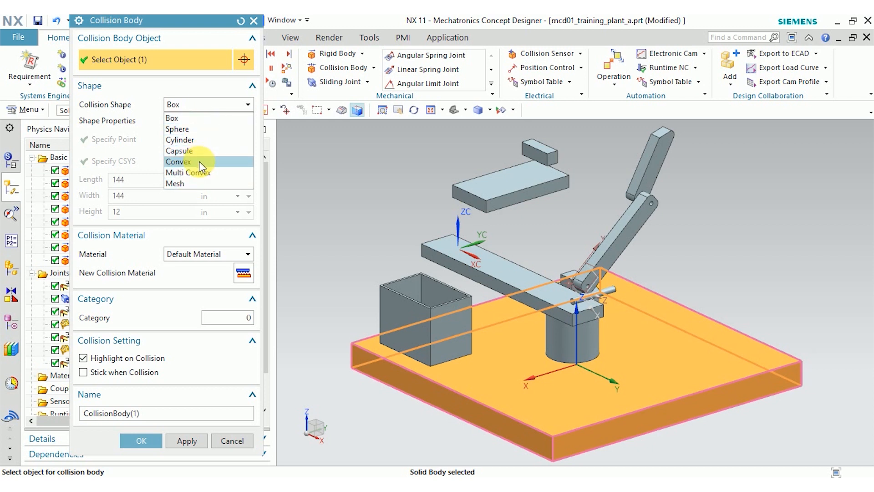
pyautogui.moveTo(197, 119)
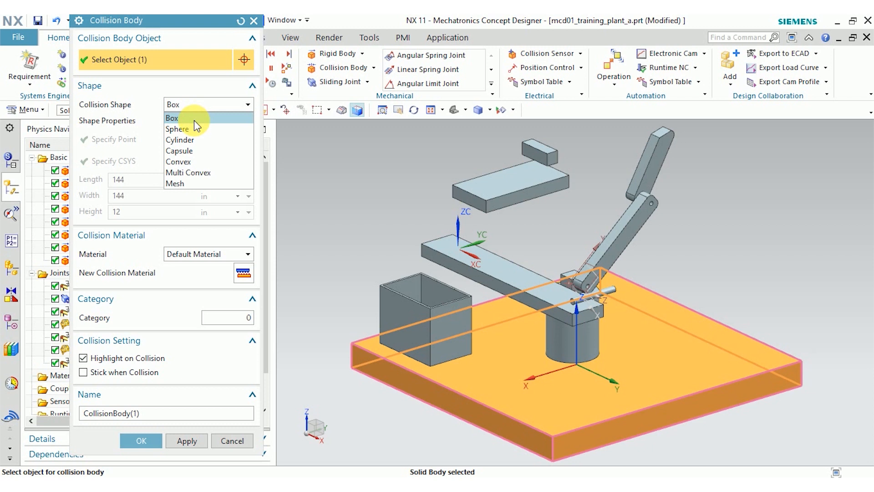
pyautogui.moveTo(189, 129)
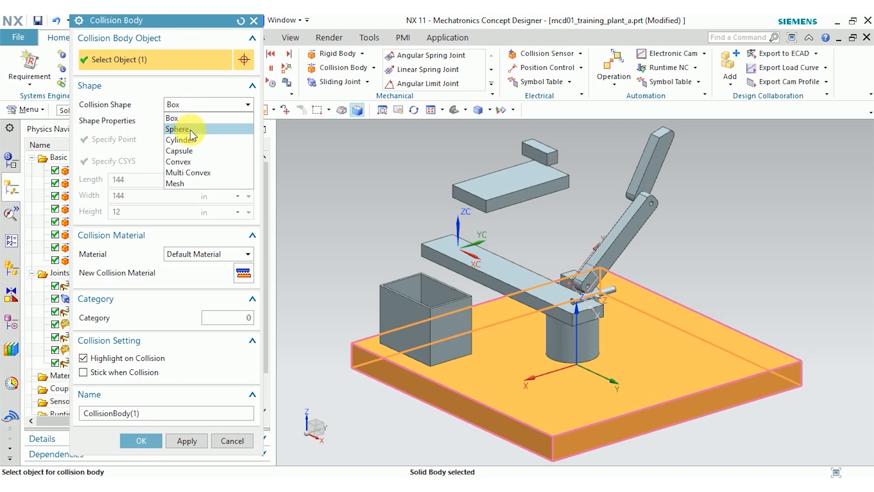
pyautogui.click(179, 128)
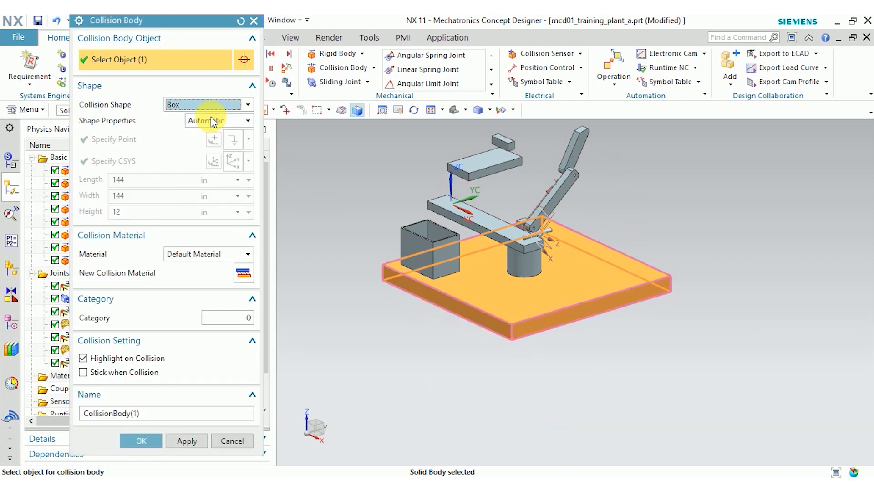
pyautogui.moveTo(611, 378)
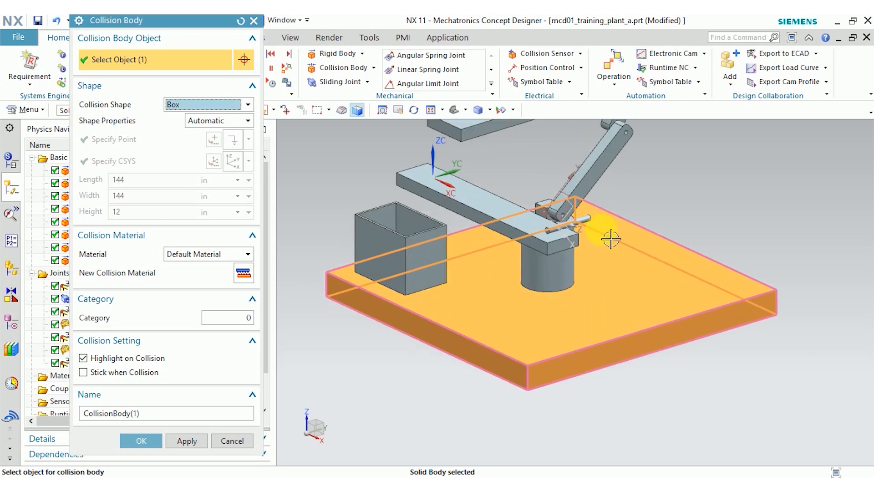
pyautogui.moveTo(431, 260)
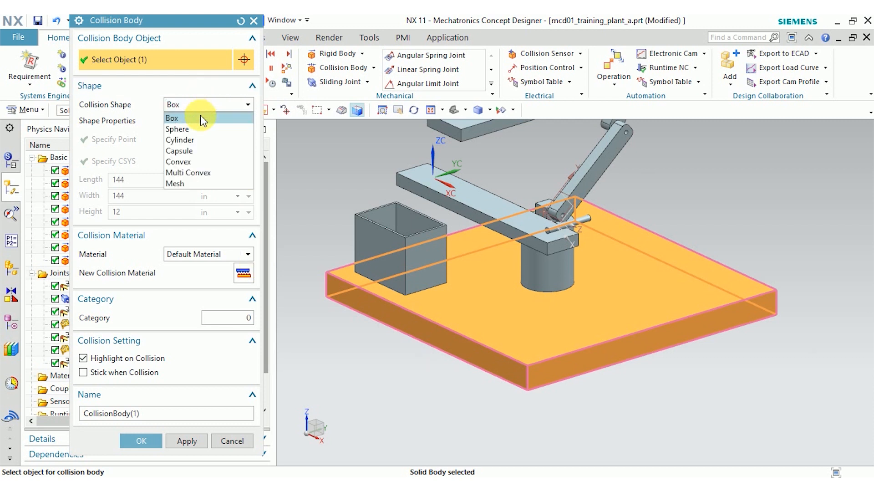
pyautogui.moveTo(203, 140)
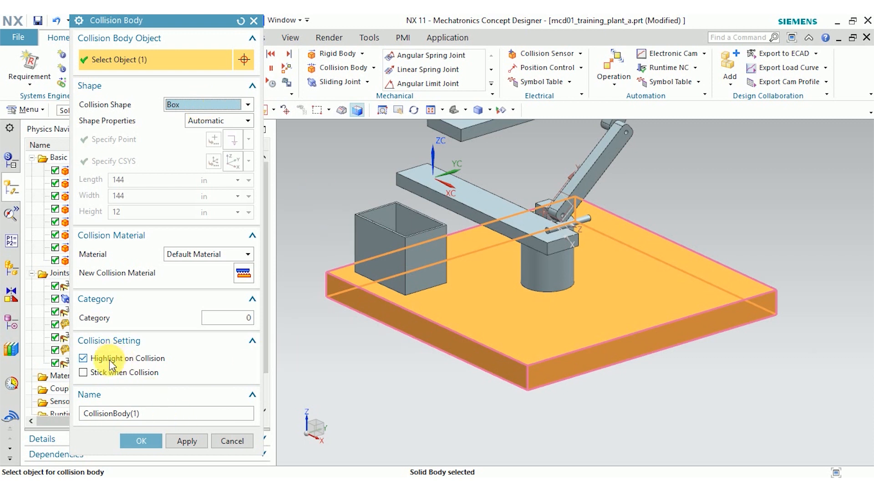
pyautogui.moveTo(103, 321)
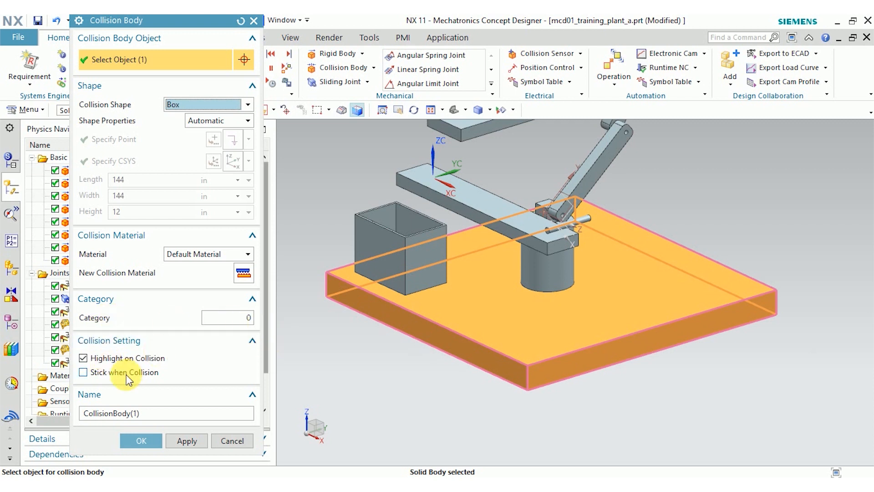
pyautogui.moveTo(92, 378)
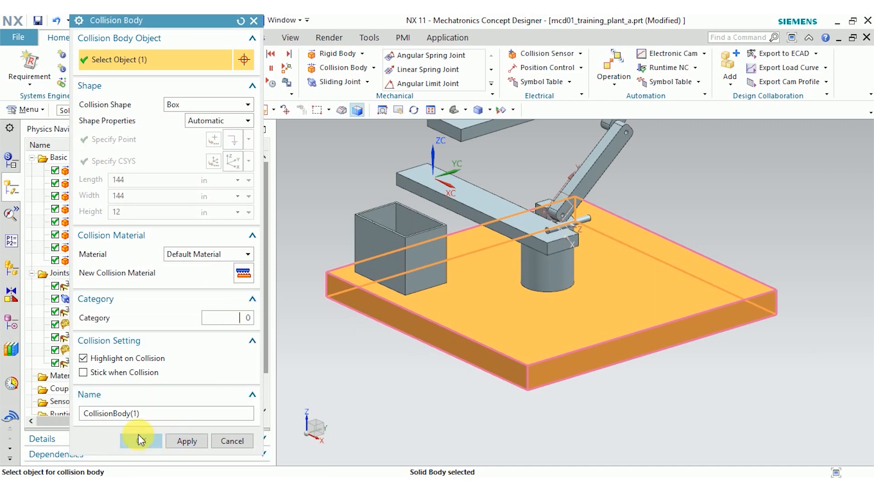
# Confirm CollisionBody(1) for the floor with default settings and zoom out to the whole machine
pyautogui.click(232, 440)
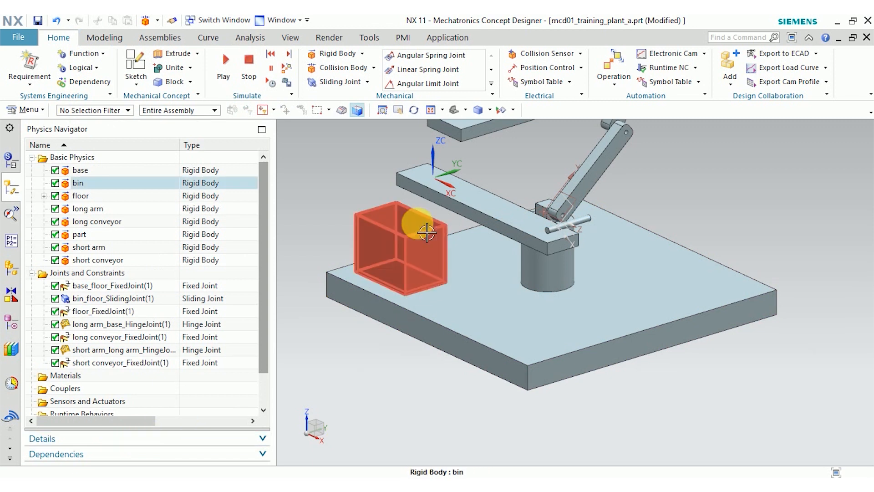
pyautogui.moveTo(426, 231); pyautogui.dragTo(502, 274)
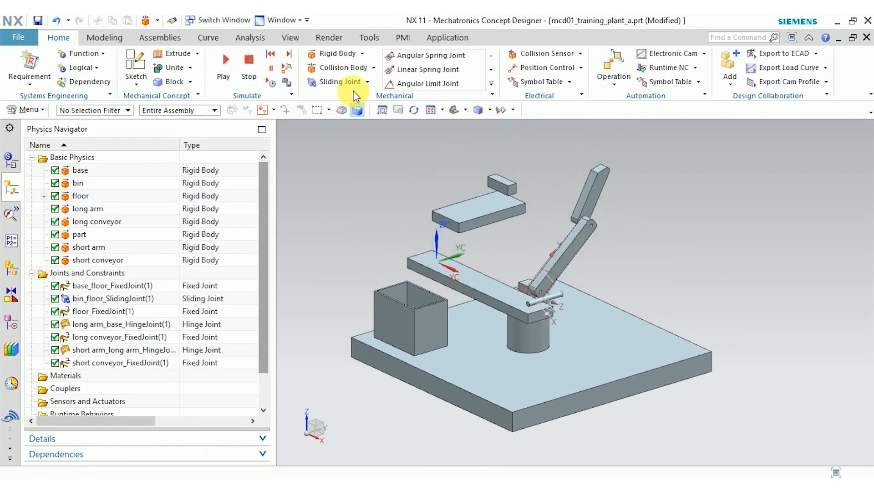
# Create a Mesh-shaped collision body on the long arm instead of a box
pyautogui.click(341, 68)
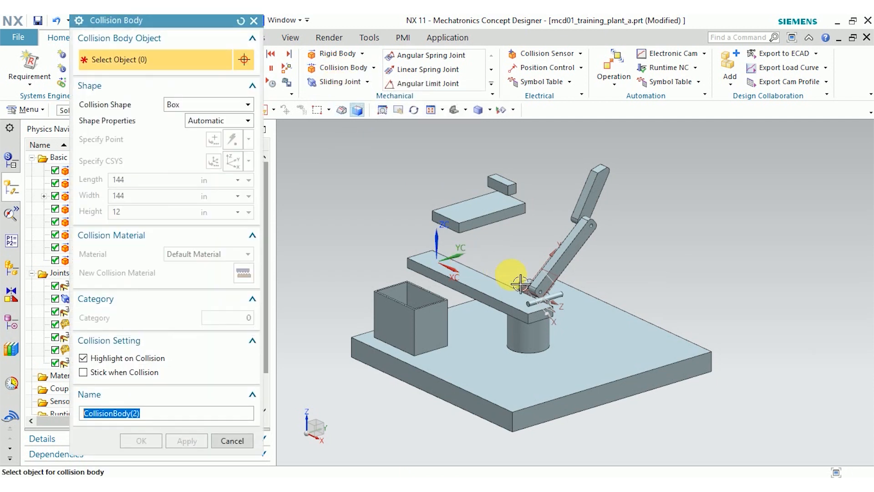
pyautogui.click(557, 252)
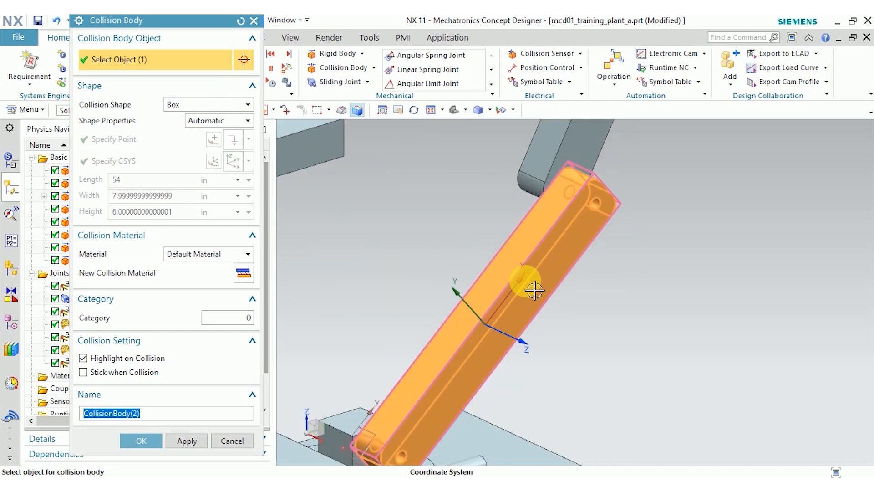
pyautogui.moveTo(535, 290); pyautogui.dragTo(507, 292)
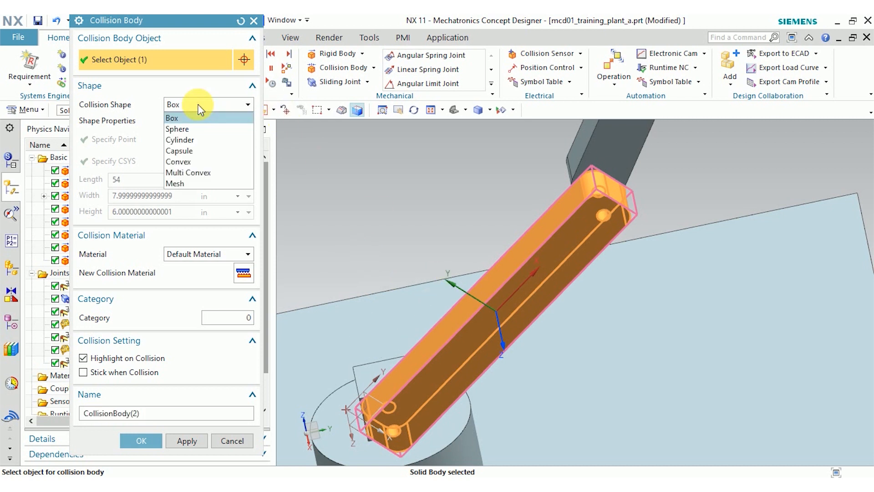
pyautogui.moveTo(195, 184)
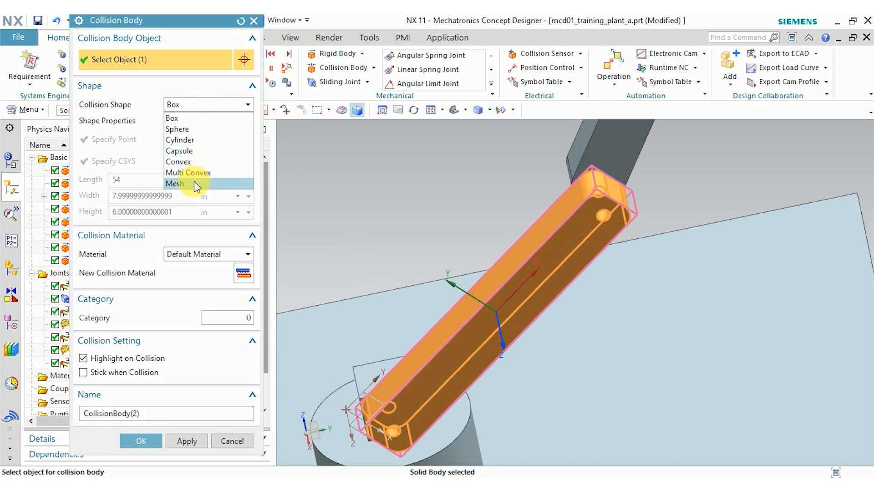
pyautogui.click(175, 183)
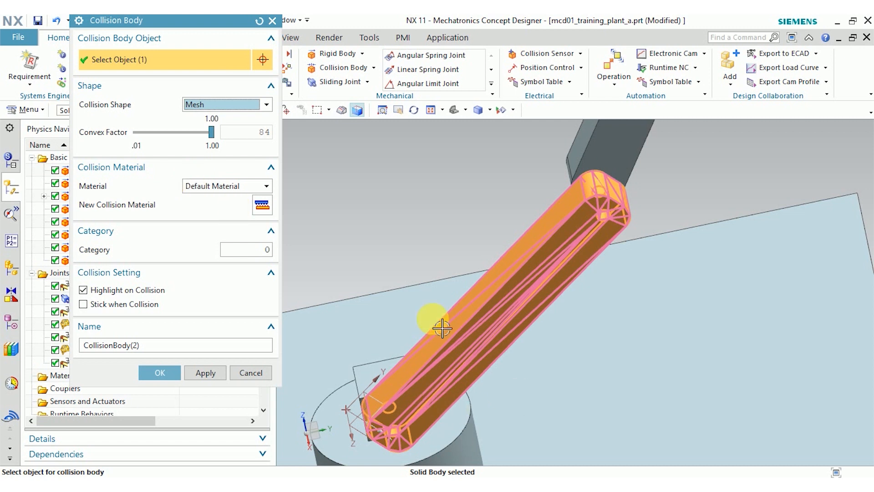
pyautogui.moveTo(411, 231)
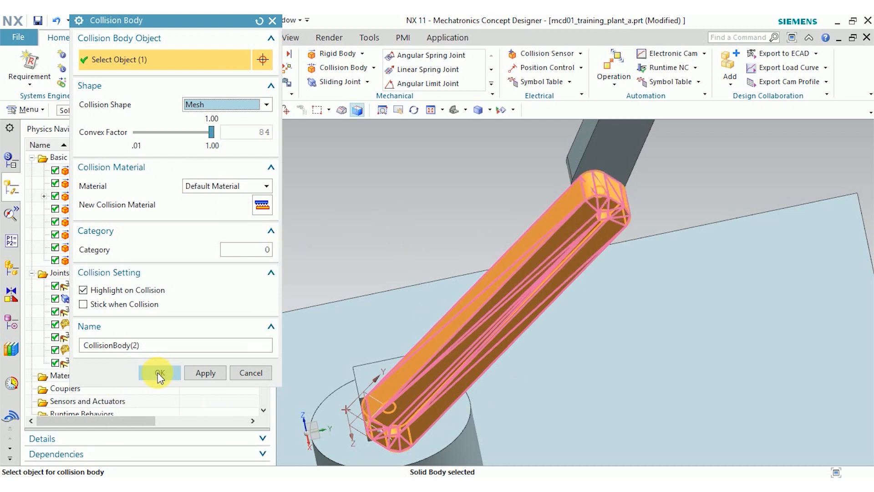
pyautogui.click(160, 372)
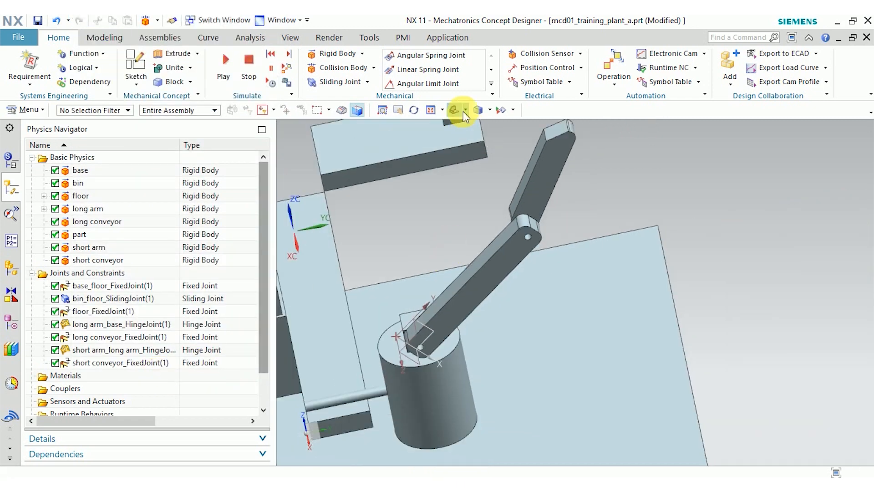
pyautogui.click(222, 58)
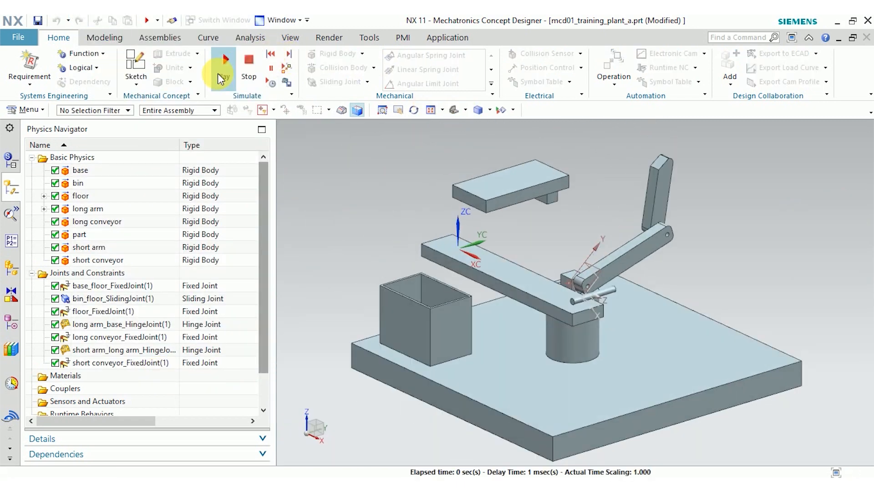
pyautogui.click(223, 60)
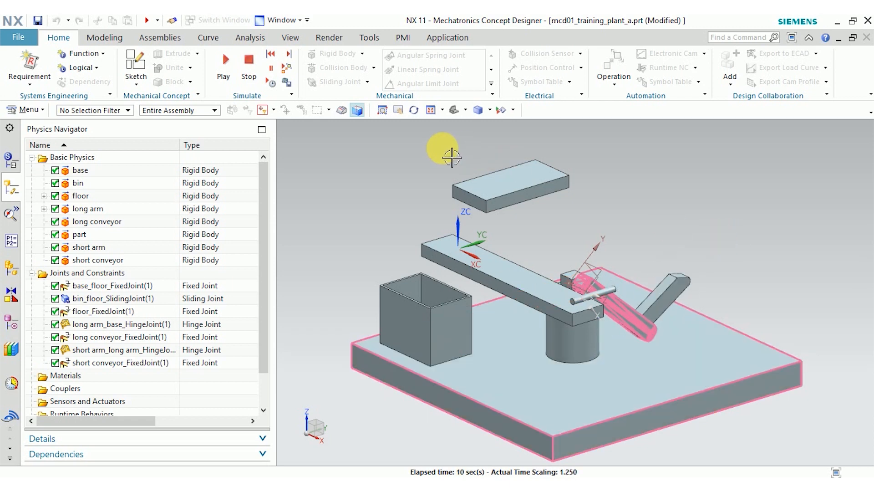
pyautogui.moveTo(248, 60)
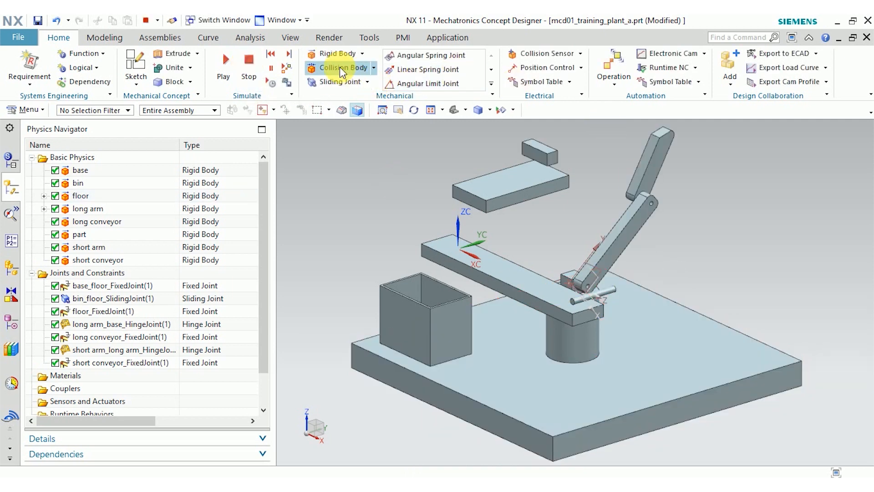
# Create a Mesh-shaped collision body on the short arm
pyautogui.click(340, 67)
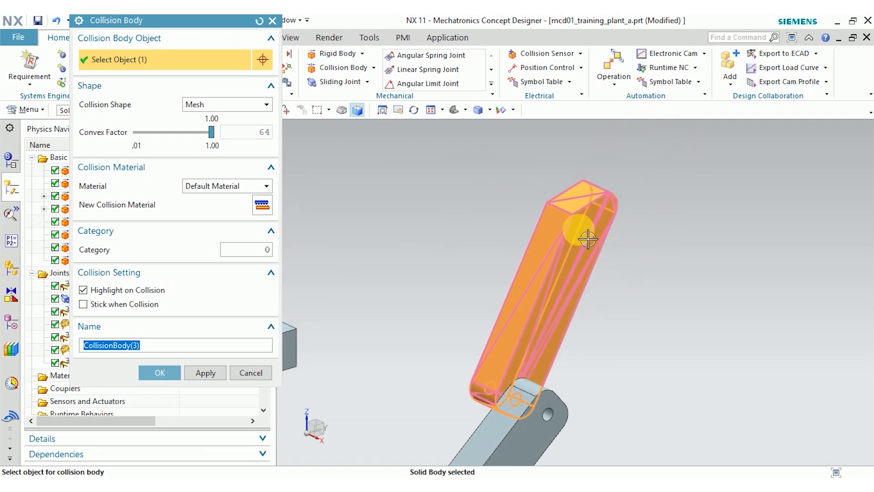
pyautogui.moveTo(304, 100)
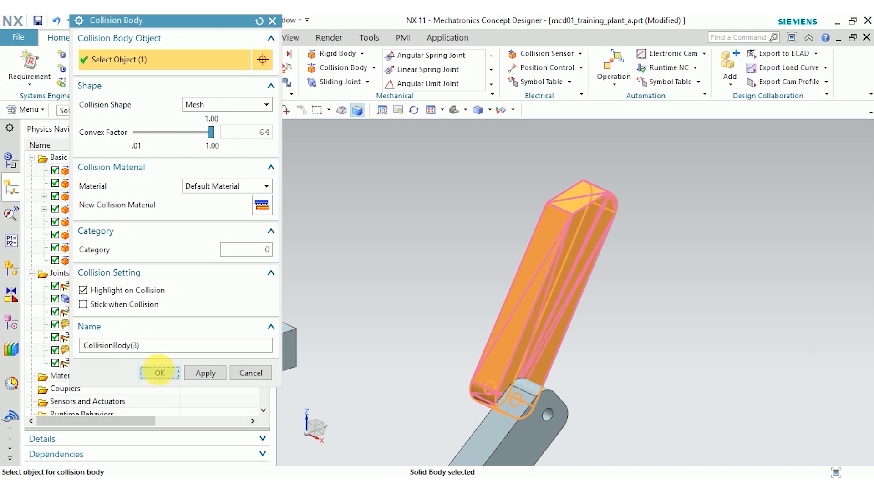
pyautogui.click(159, 372)
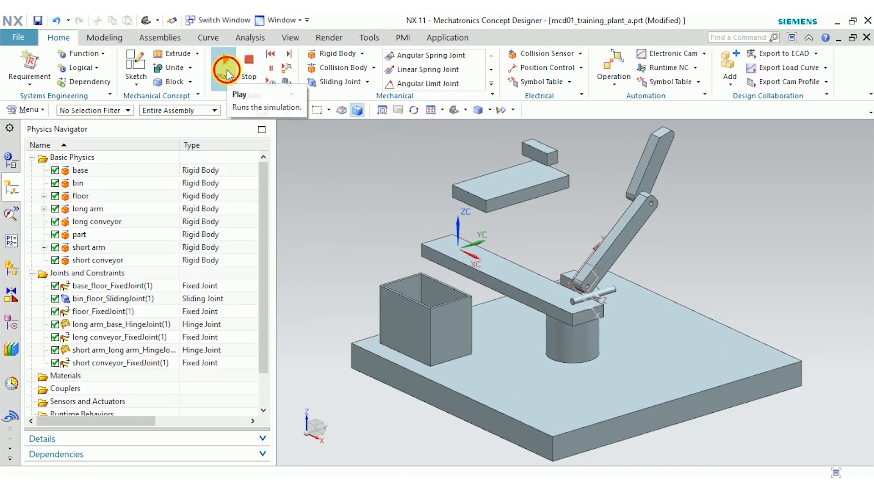
pyautogui.click(224, 60)
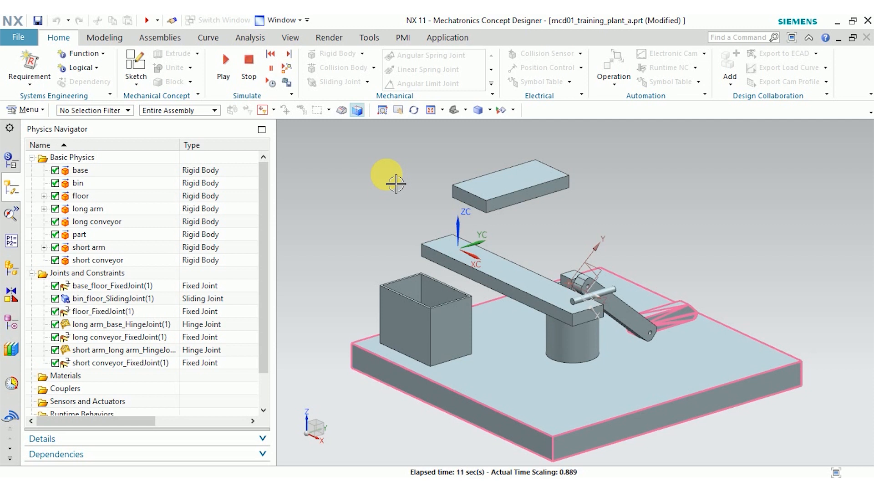
pyautogui.click(223, 60)
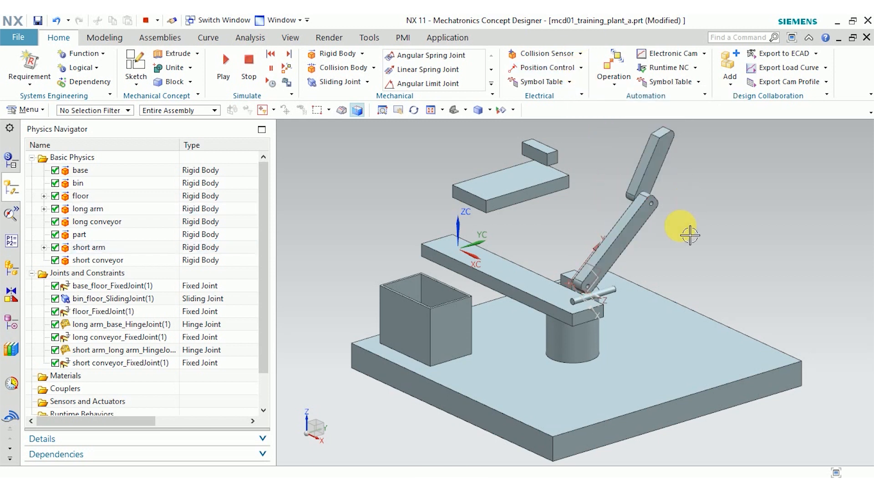
pyautogui.click(583, 67)
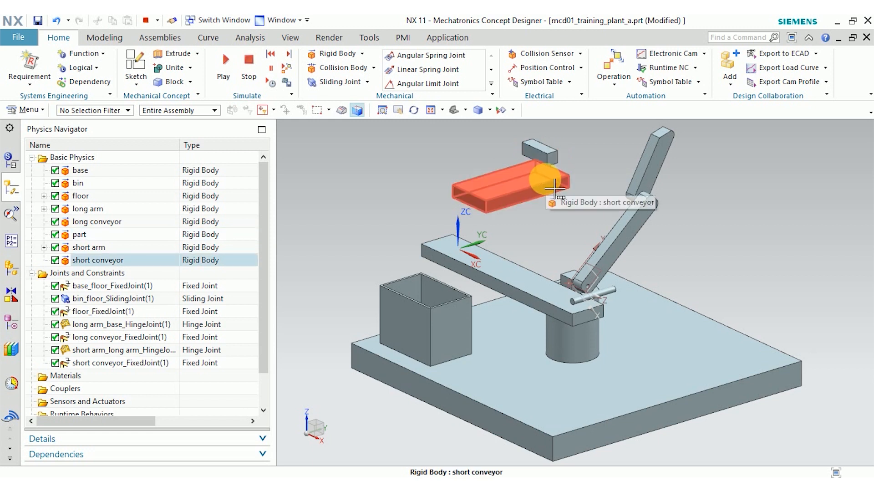
pyautogui.moveTo(533, 190)
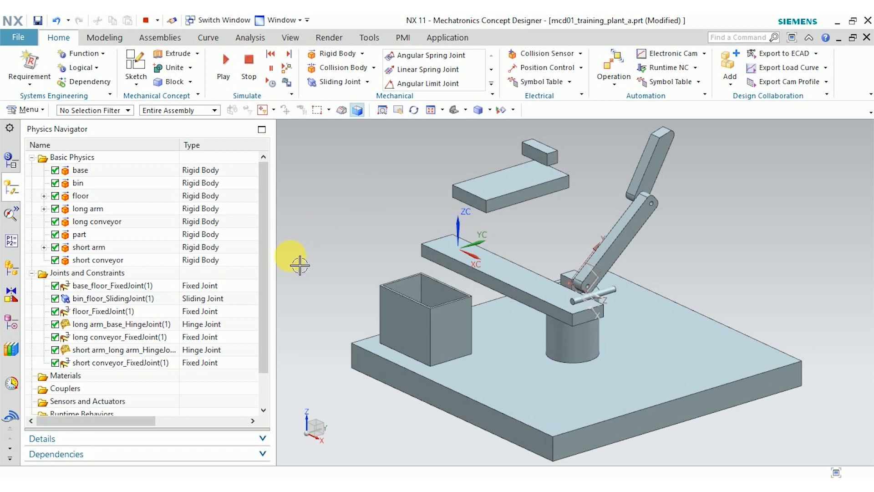
pyautogui.moveTo(294, 262)
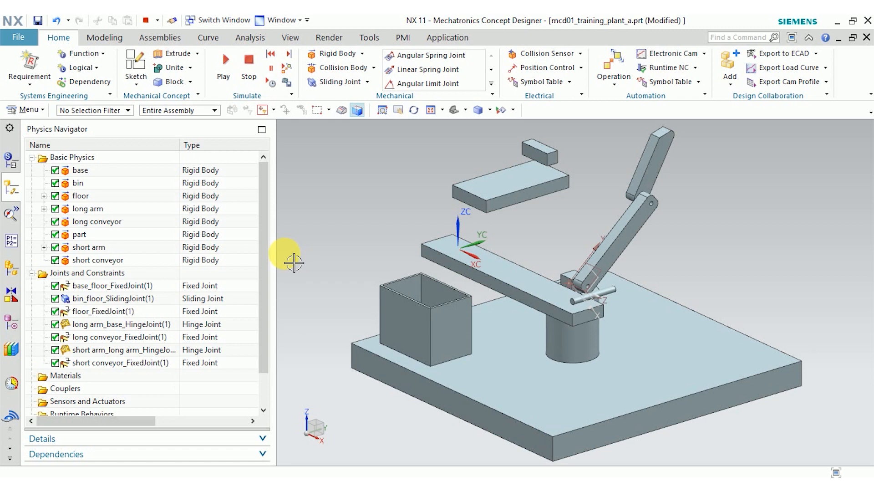